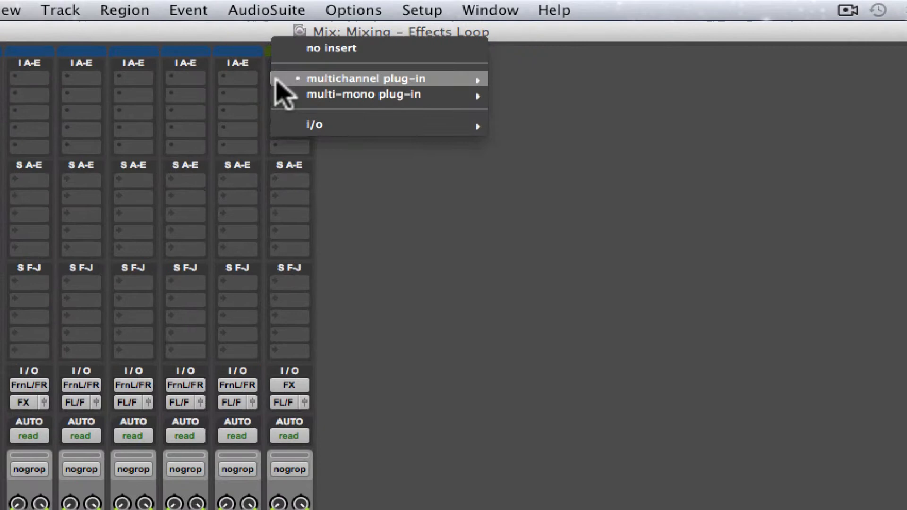
{"action": "mouse_move", "coordinate": [366, 78]}
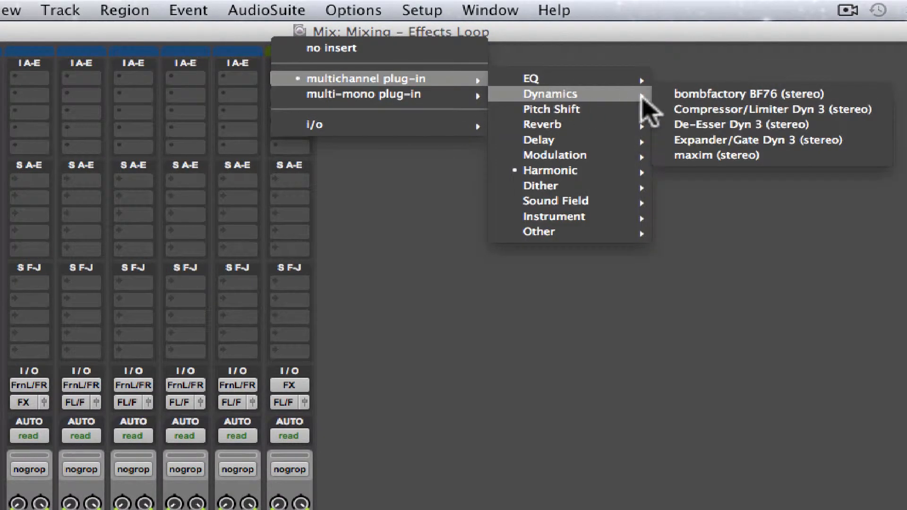
{"action": "mouse_move", "coordinate": [555, 124]}
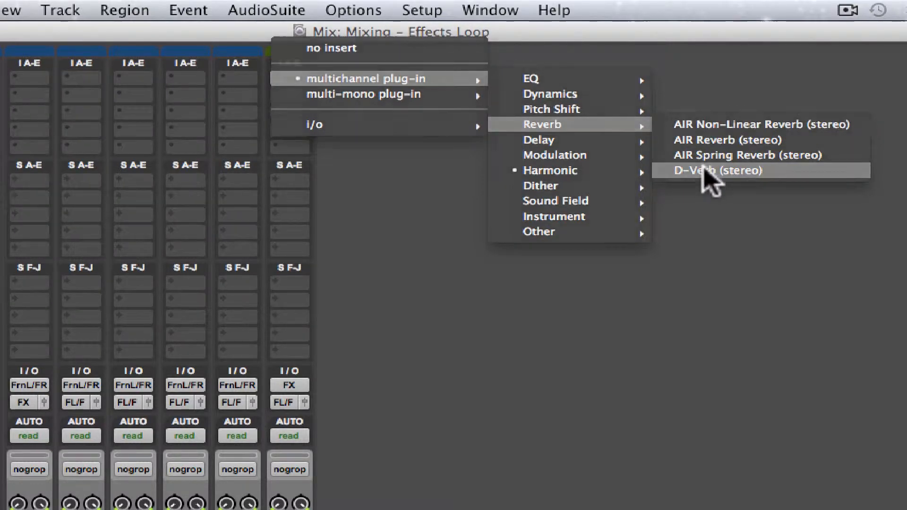
Insert a stereo D-Verb plug-in on the FX aux track's insert slot
{"action": "left_click", "coordinate": [716, 170]}
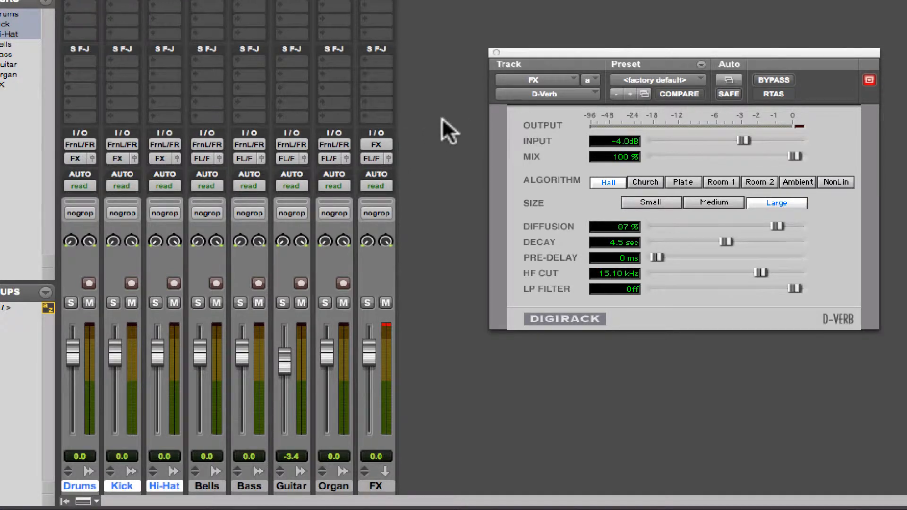
{"action": "mouse_move", "coordinate": [573, 170]}
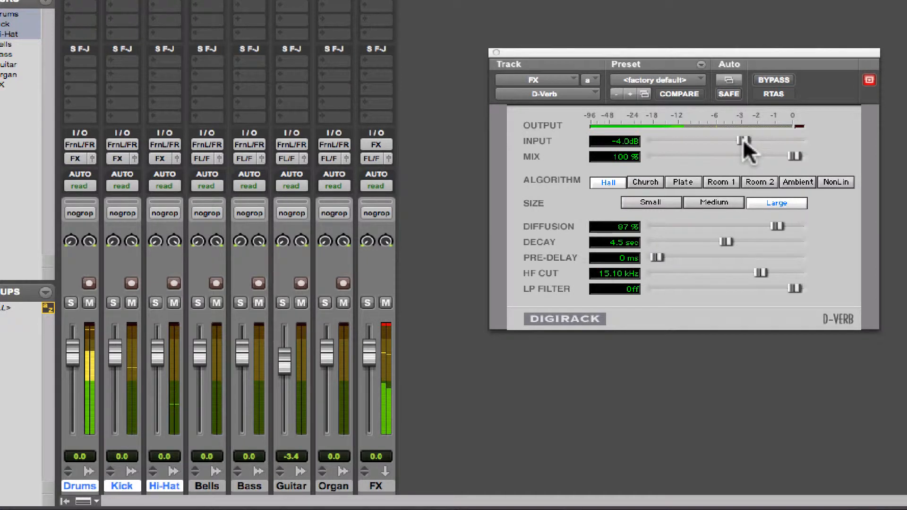
Set the D-Verb input to 0.0 dB and solo Drums, Kick and Hi-Hat
{"action": "left_click_drag", "start_coordinate": [740, 139], "coordinate": [797, 140]}
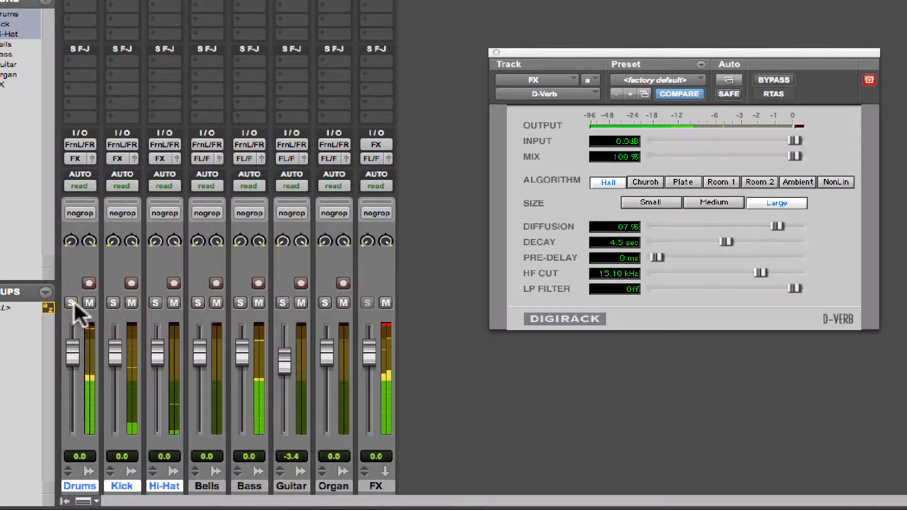
{"action": "left_click", "coordinate": [70, 303]}
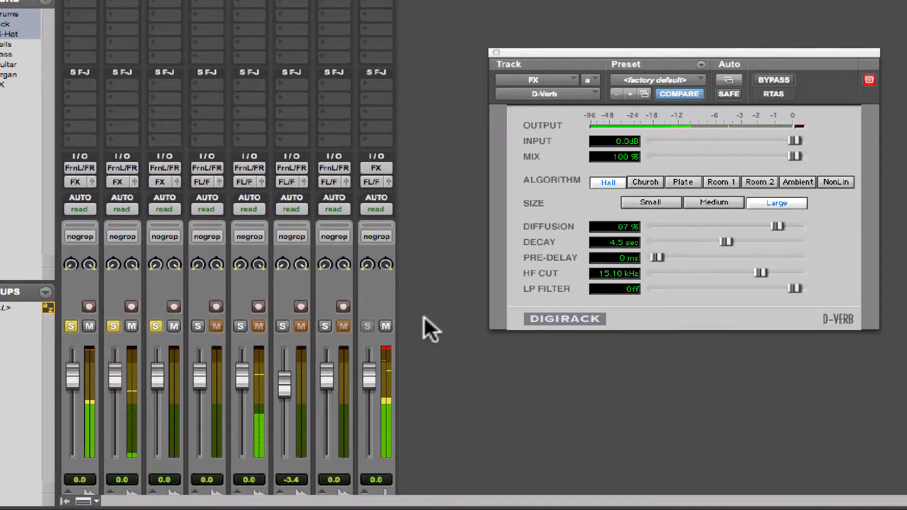
{"action": "scroll", "scroll_direction": "down", "scroll_amount": 3}
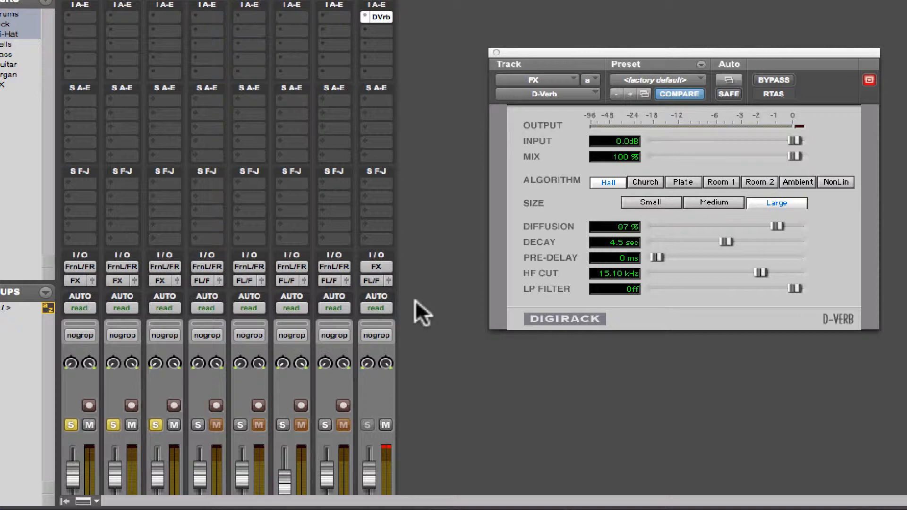
{"action": "mouse_move", "coordinate": [622, 167]}
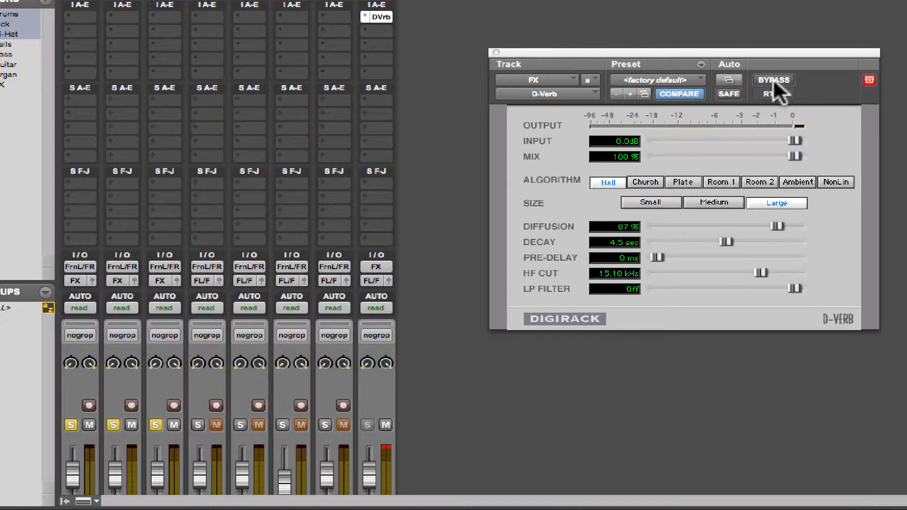
{"action": "mouse_move", "coordinate": [773, 94]}
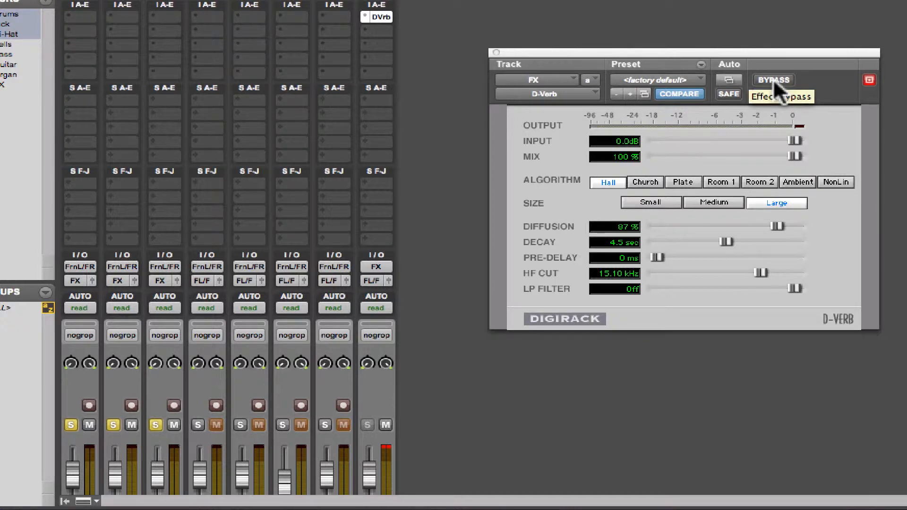
{"action": "left_click", "coordinate": [773, 80]}
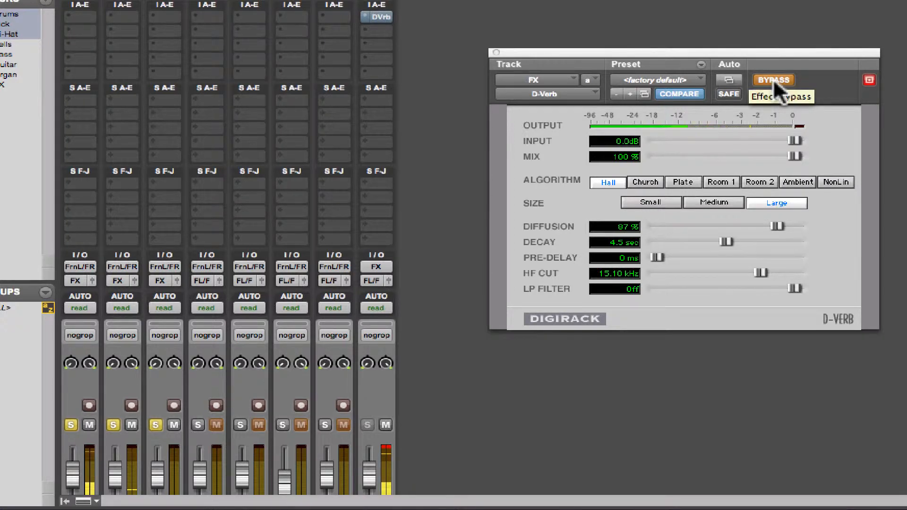
{"action": "left_click", "coordinate": [772, 79]}
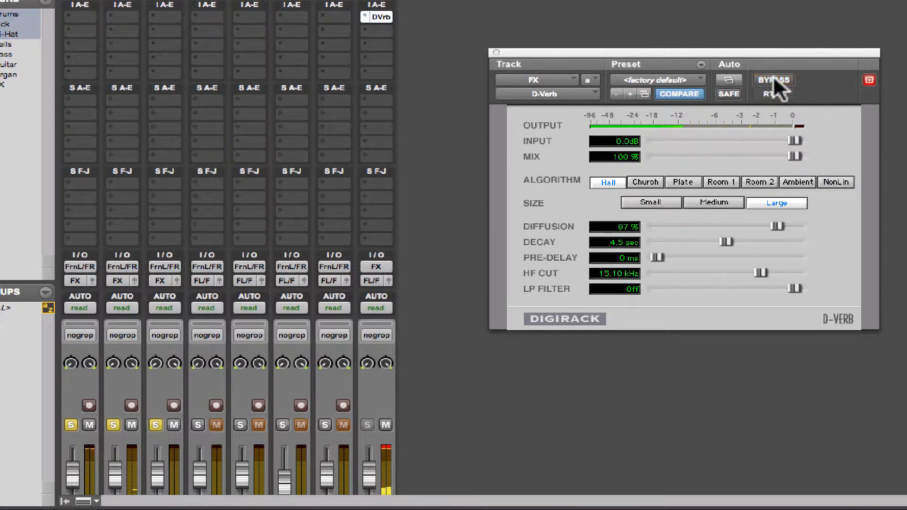
{"action": "left_click", "coordinate": [773, 79]}
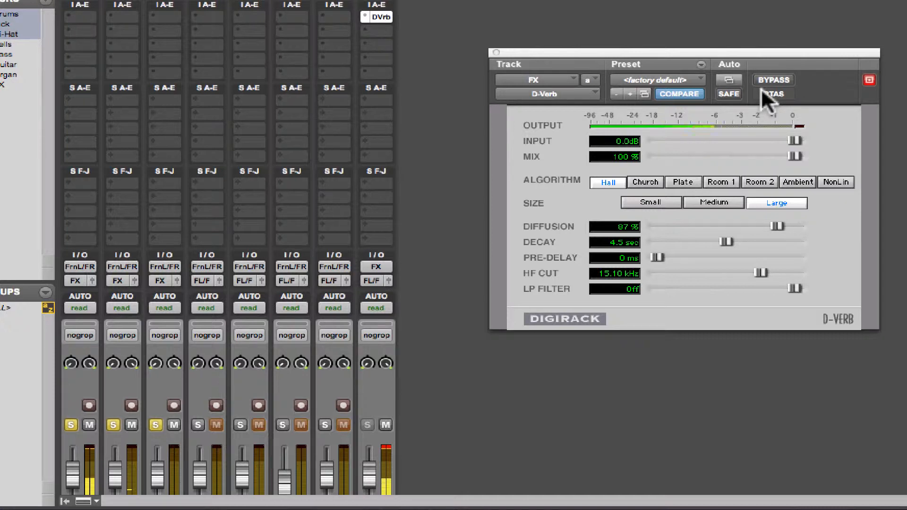
{"action": "mouse_move", "coordinate": [772, 95]}
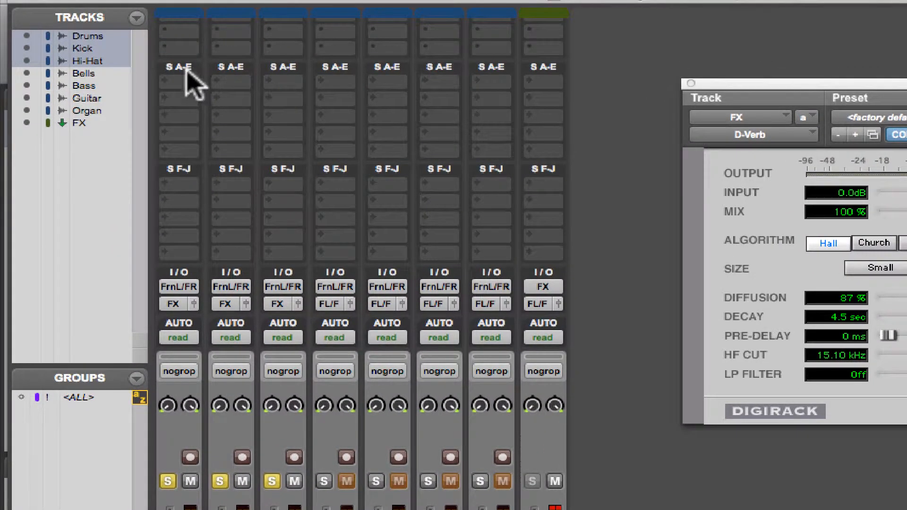
{"action": "mouse_move", "coordinate": [199, 80]}
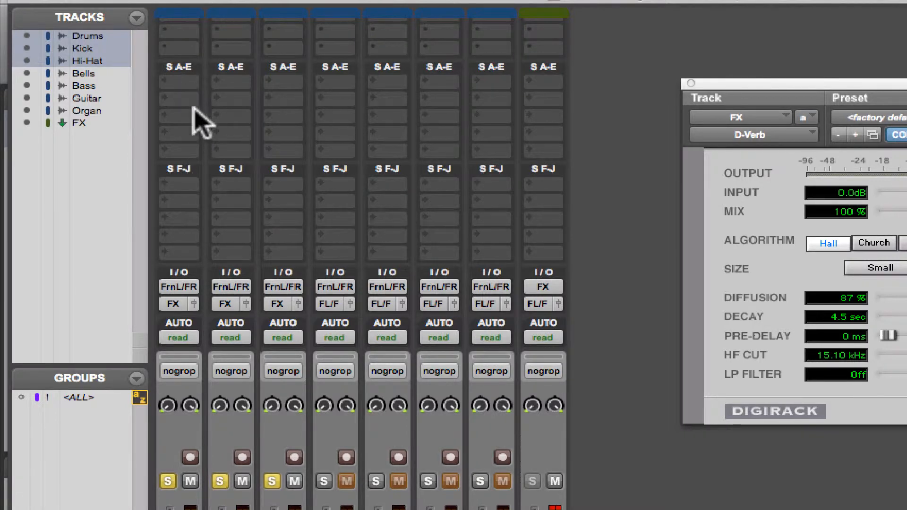
{"action": "mouse_move", "coordinate": [387, 203]}
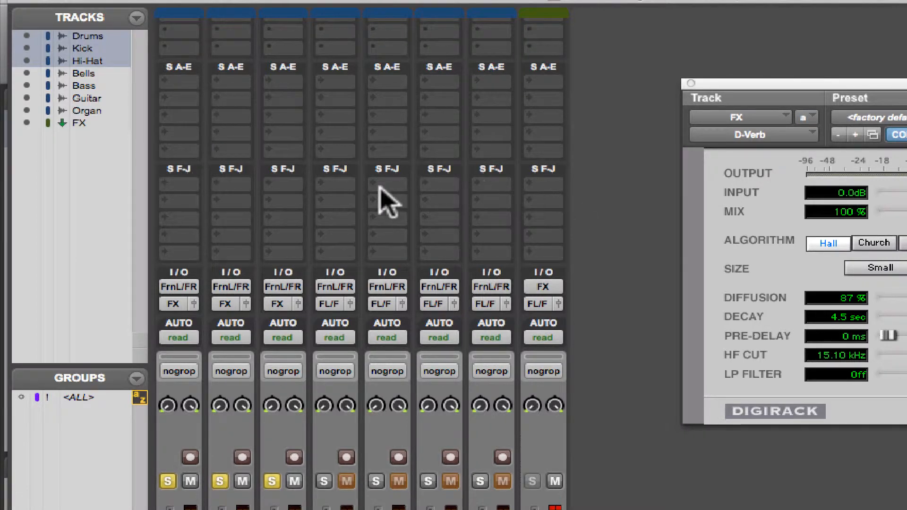
{"action": "mouse_move", "coordinate": [258, 457]}
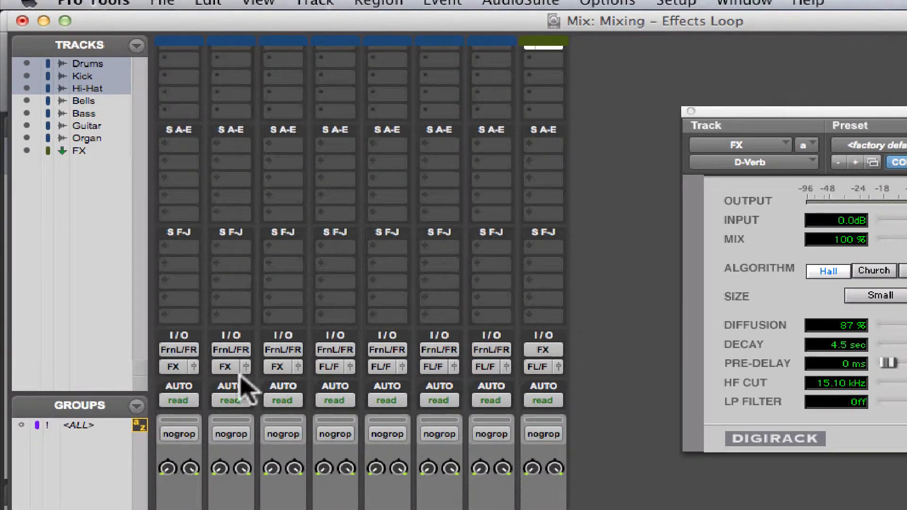
{"action": "mouse_move", "coordinate": [191, 165]}
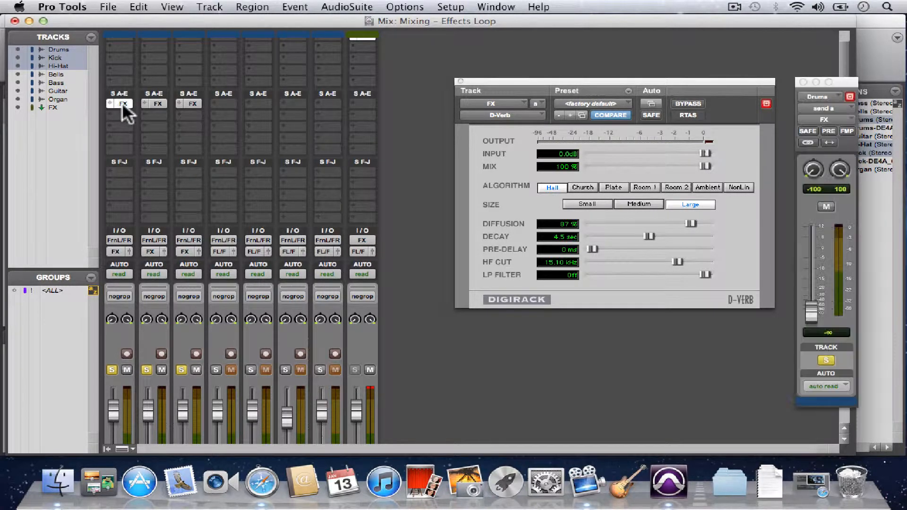
{"action": "mouse_move", "coordinate": [422, 171]}
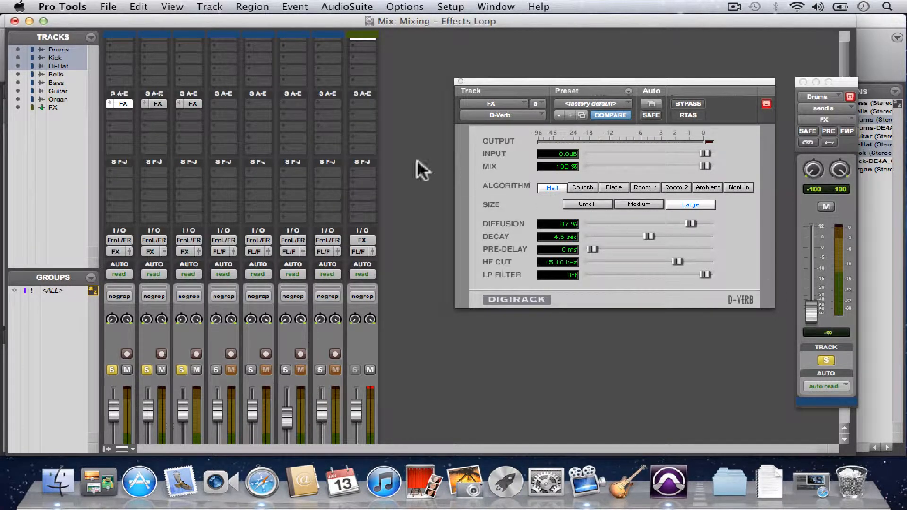
{"action": "mouse_move", "coordinate": [354, 299]}
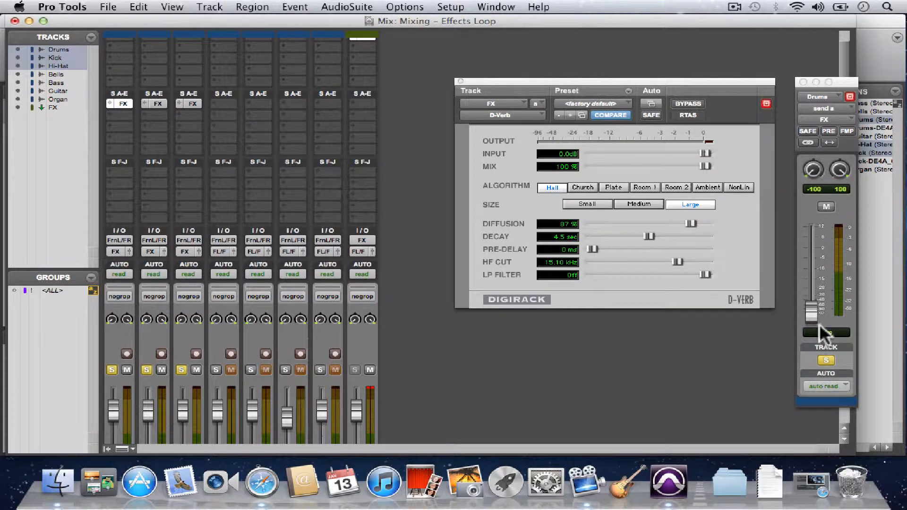
{"action": "mouse_move", "coordinate": [823, 329]}
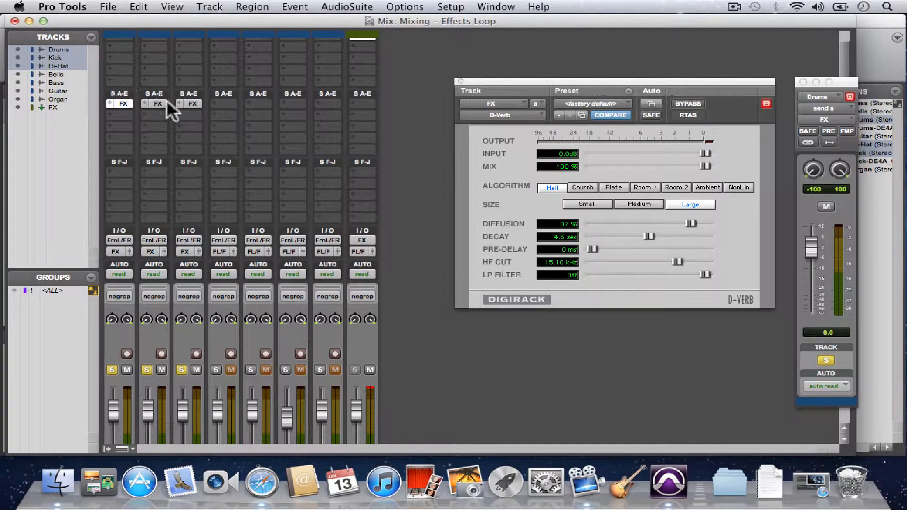
Open the Hi-Hat track's FX send window showing 0.0 dB
{"action": "left_click", "coordinate": [153, 104]}
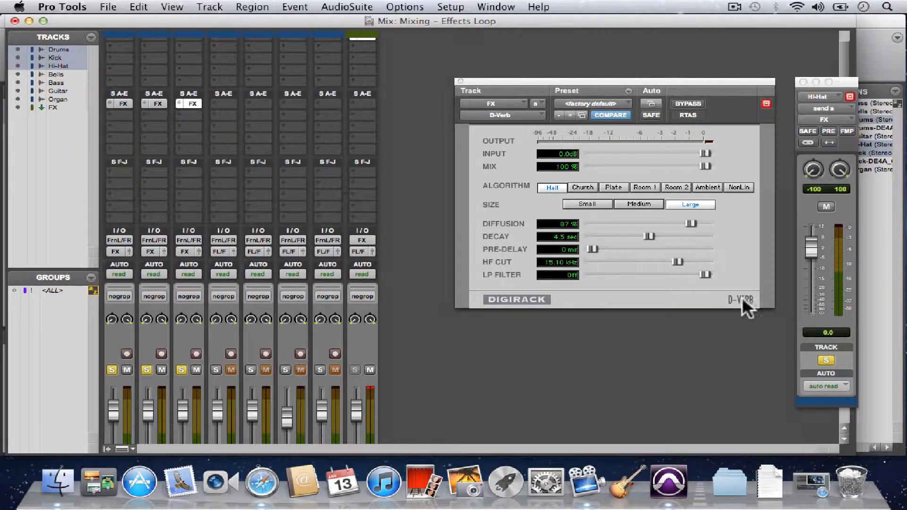
{"action": "mouse_move", "coordinate": [385, 254]}
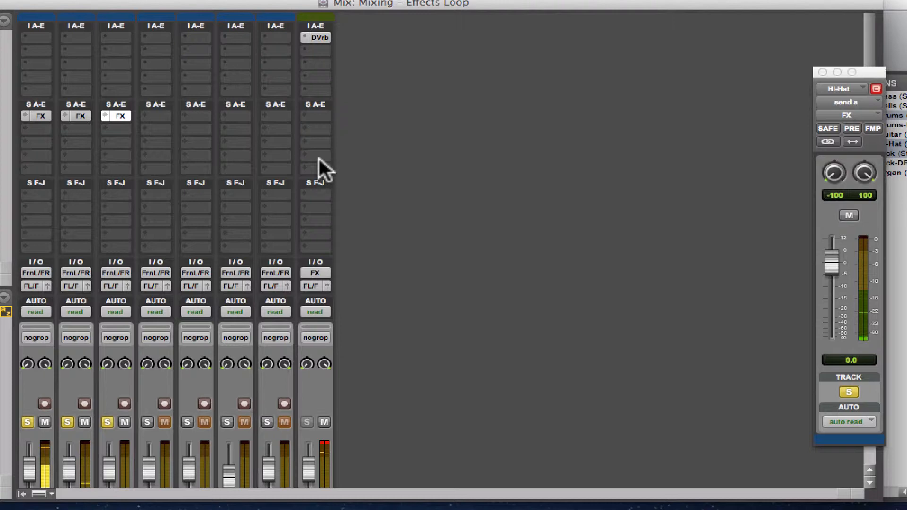
{"action": "left_click", "coordinate": [317, 37]}
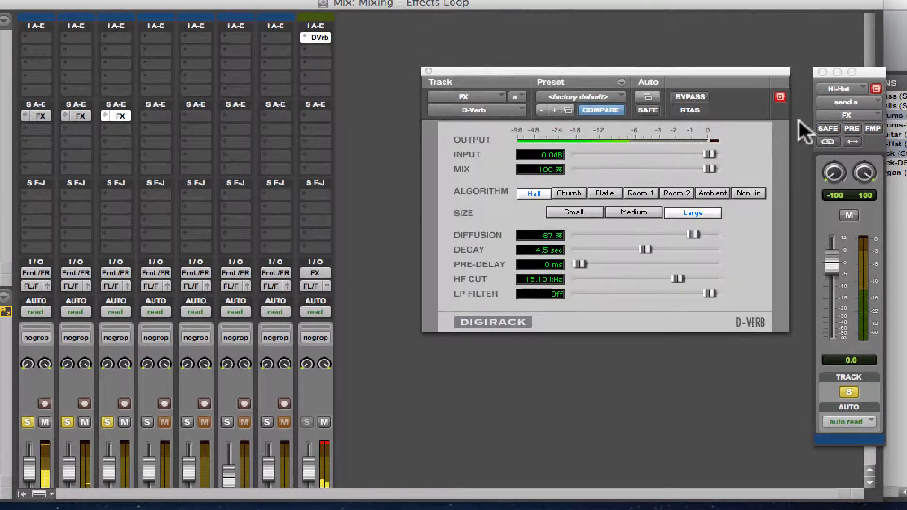
{"action": "left_click", "coordinate": [688, 96]}
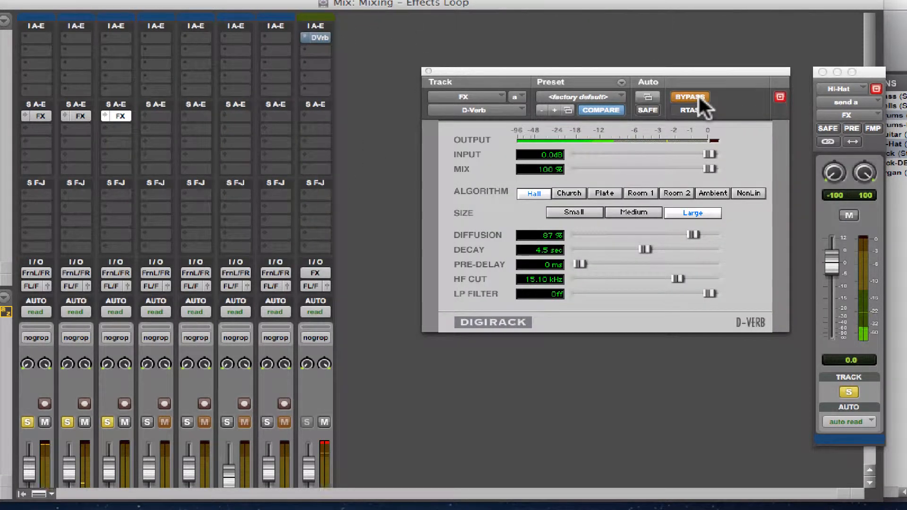
{"action": "left_click", "coordinate": [688, 96]}
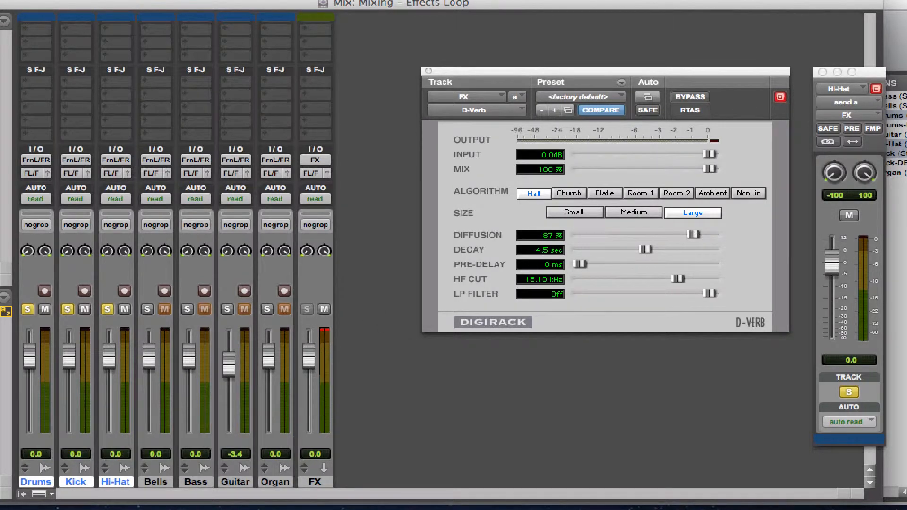
{"action": "mouse_move", "coordinate": [719, 183]}
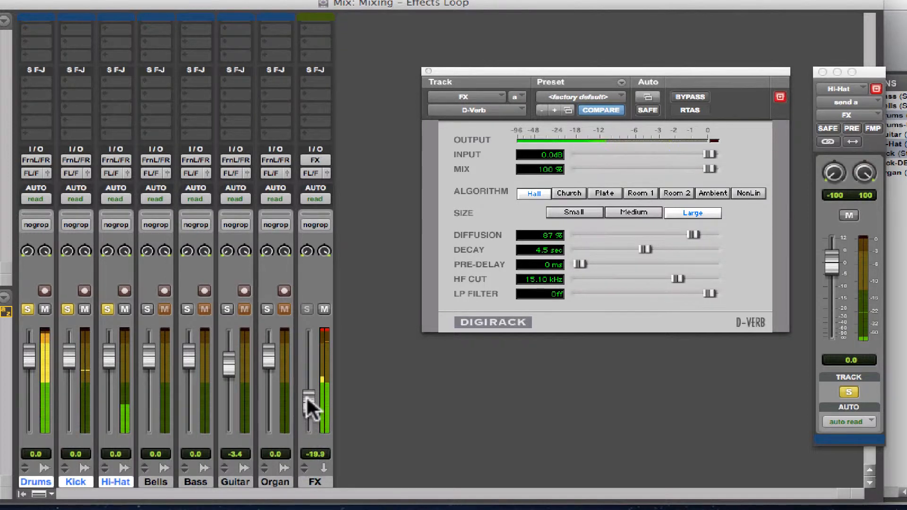
Ride the FX aux fader up and down, settling the return at -12.3 dB
{"action": "left_click_drag", "start_coordinate": [315, 405], "coordinate": [309, 382]}
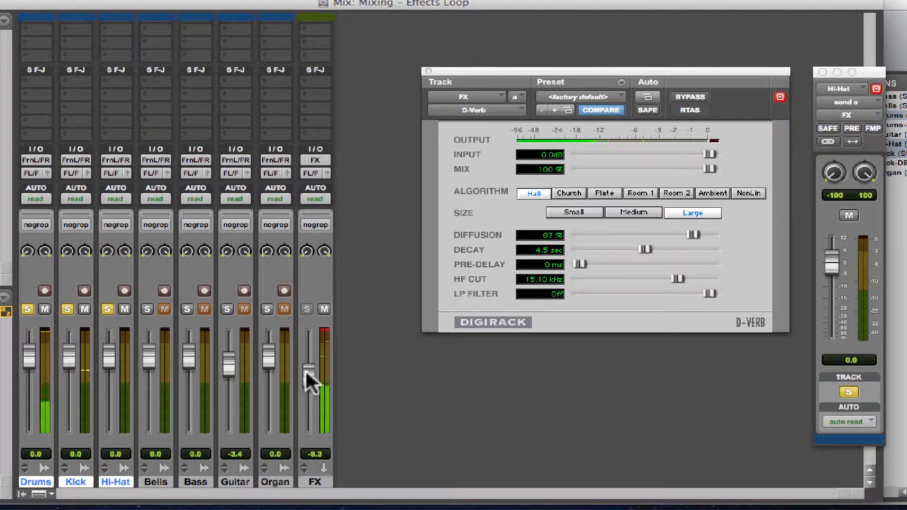
{"action": "left_click_drag", "start_coordinate": [314, 373], "coordinate": [314, 358]}
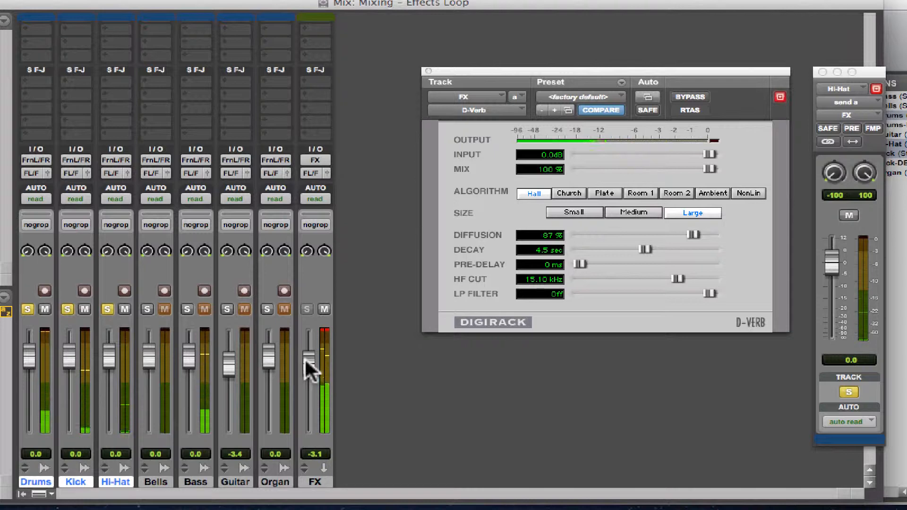
{"action": "left_click_drag", "start_coordinate": [312, 370], "coordinate": [312, 351]}
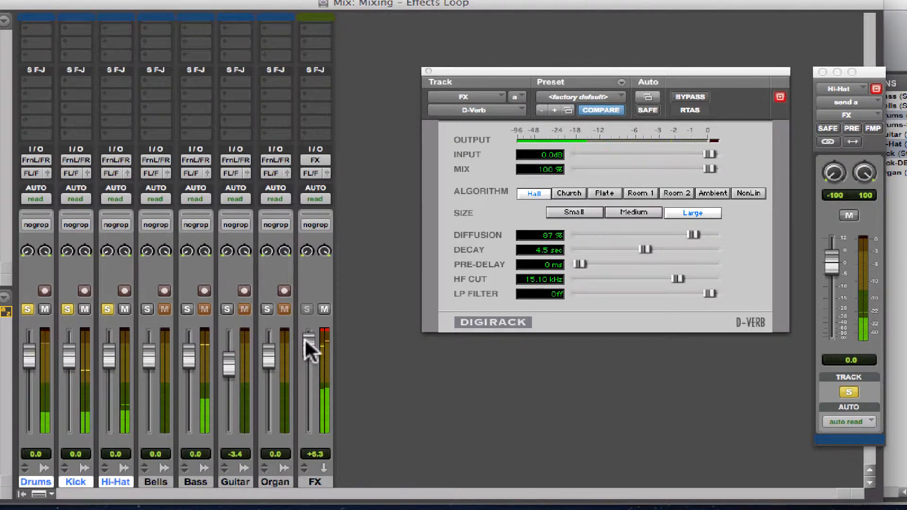
{"action": "left_click_drag", "start_coordinate": [310, 347], "coordinate": [310, 381]}
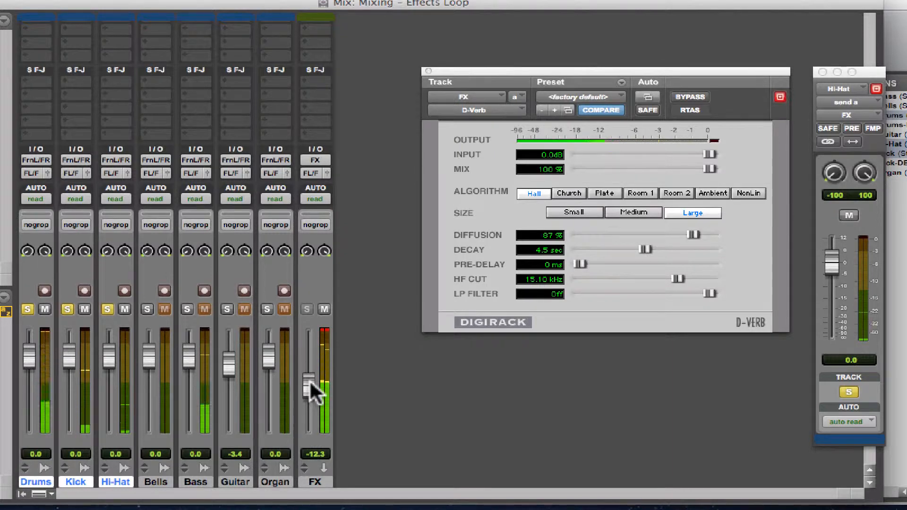
{"action": "left_click_drag", "start_coordinate": [315, 382], "coordinate": [314, 370]}
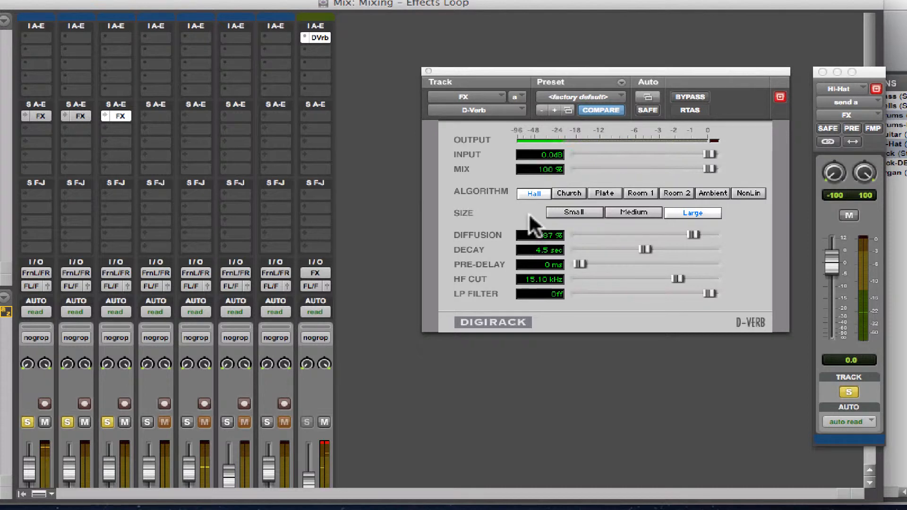
{"action": "mouse_move", "coordinate": [529, 226]}
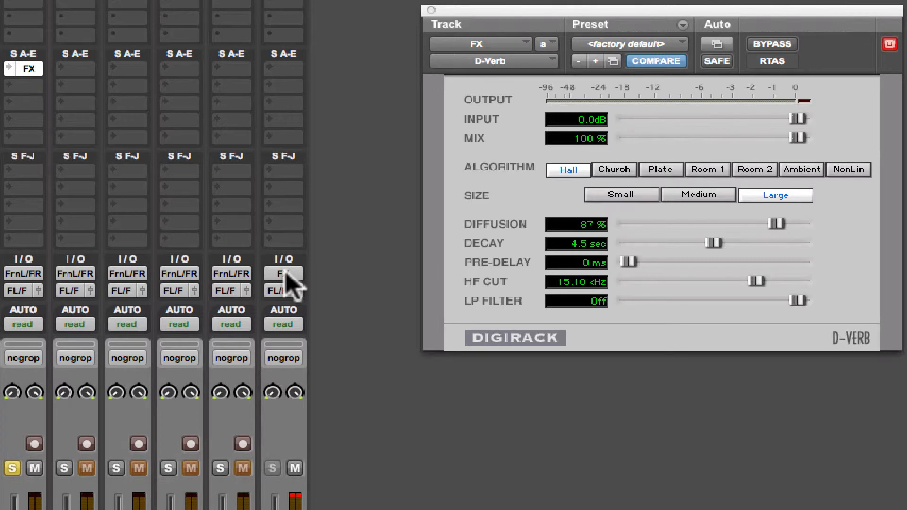
Rename the FX bus to 'Reverb' from the aux input's right-click menu
{"action": "right_click", "coordinate": [283, 275]}
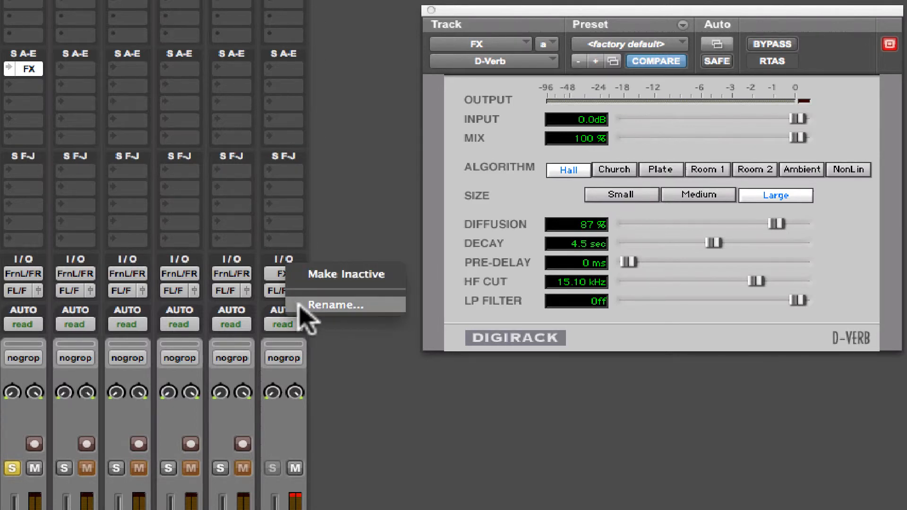
{"action": "mouse_move", "coordinate": [328, 324]}
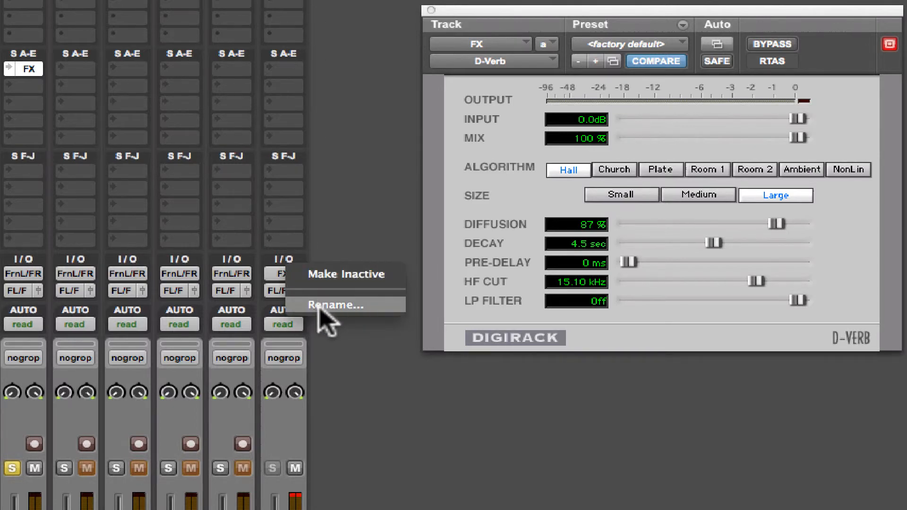
{"action": "left_click", "coordinate": [338, 305]}
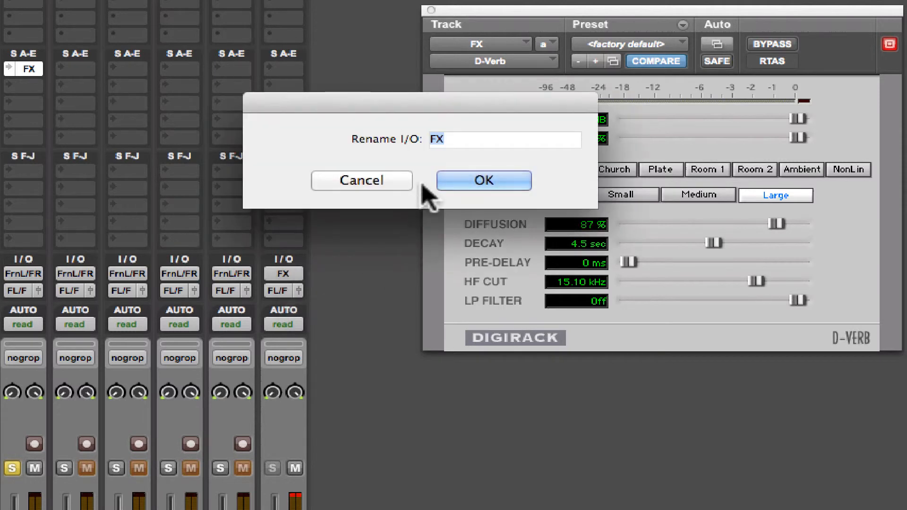
{"action": "type", "text": "Rever"}
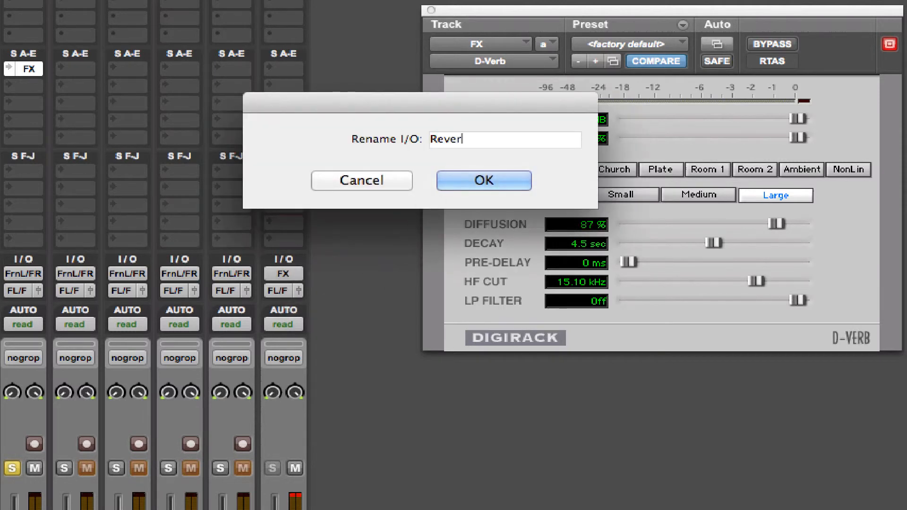
{"action": "type", "text": "b"}
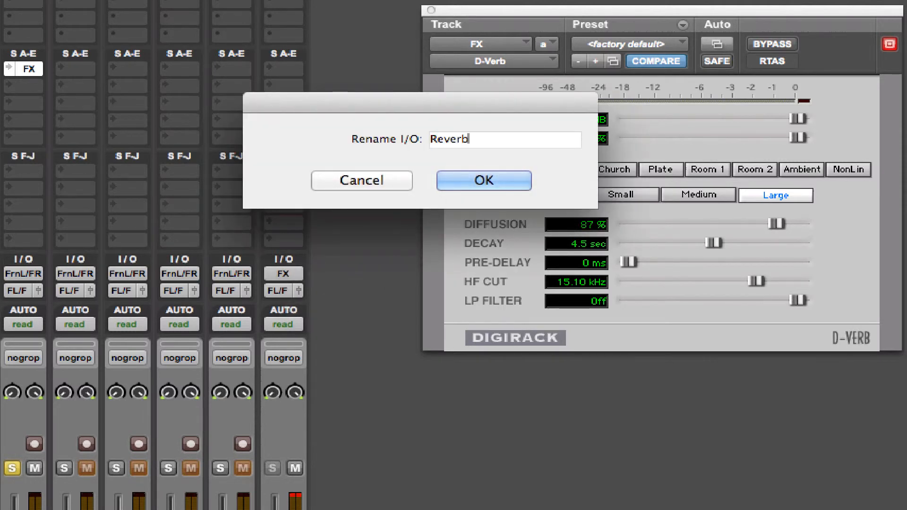
{"action": "left_click", "coordinate": [483, 180]}
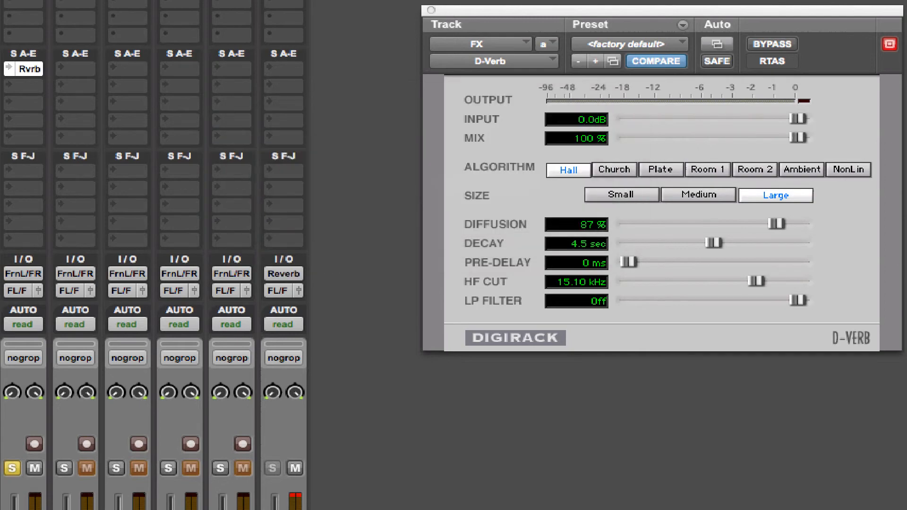